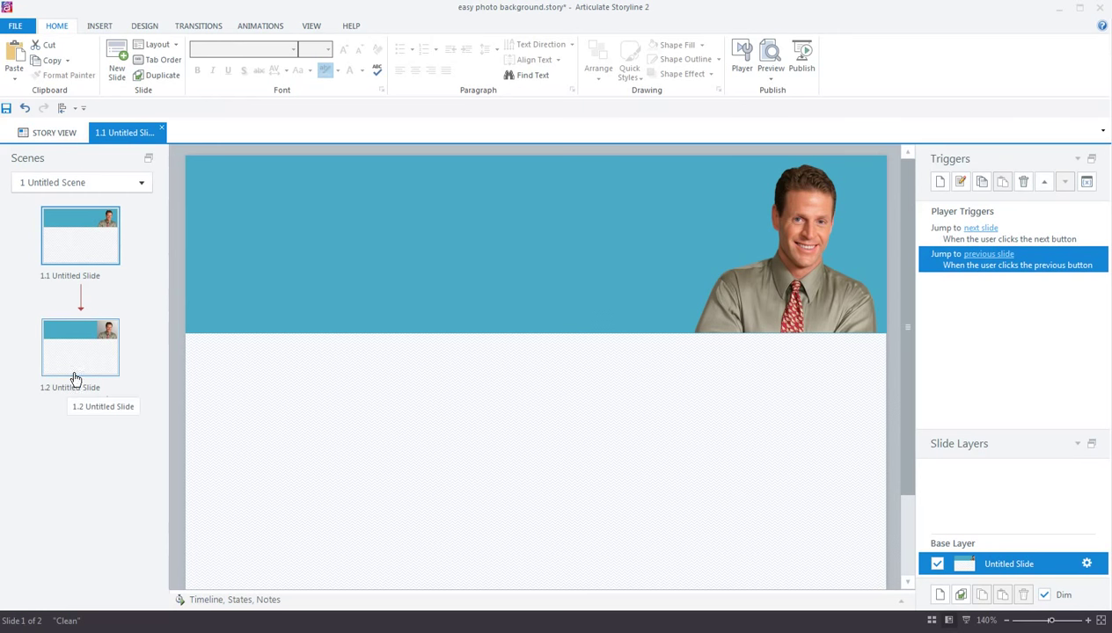
mouse_move(76, 368)
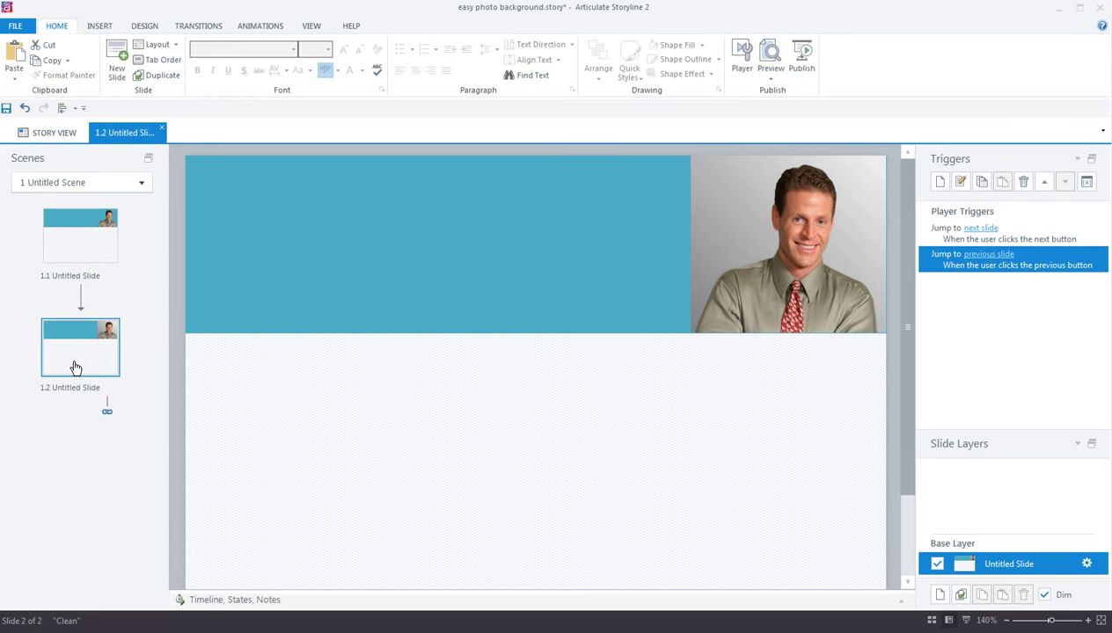
mouse_move(658, 256)
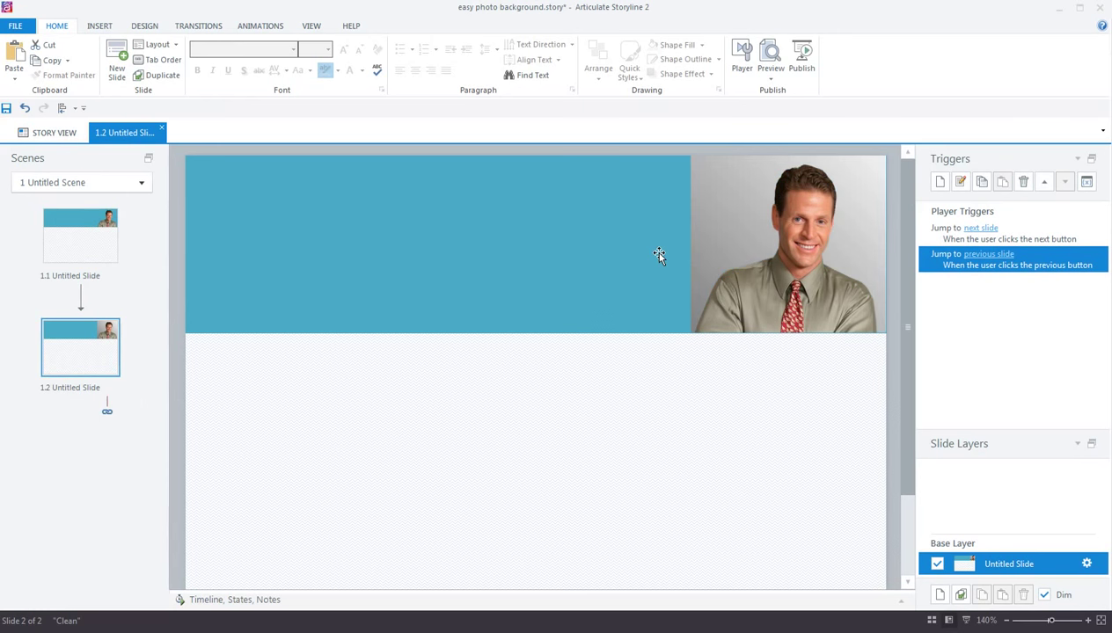
mouse_move(847, 251)
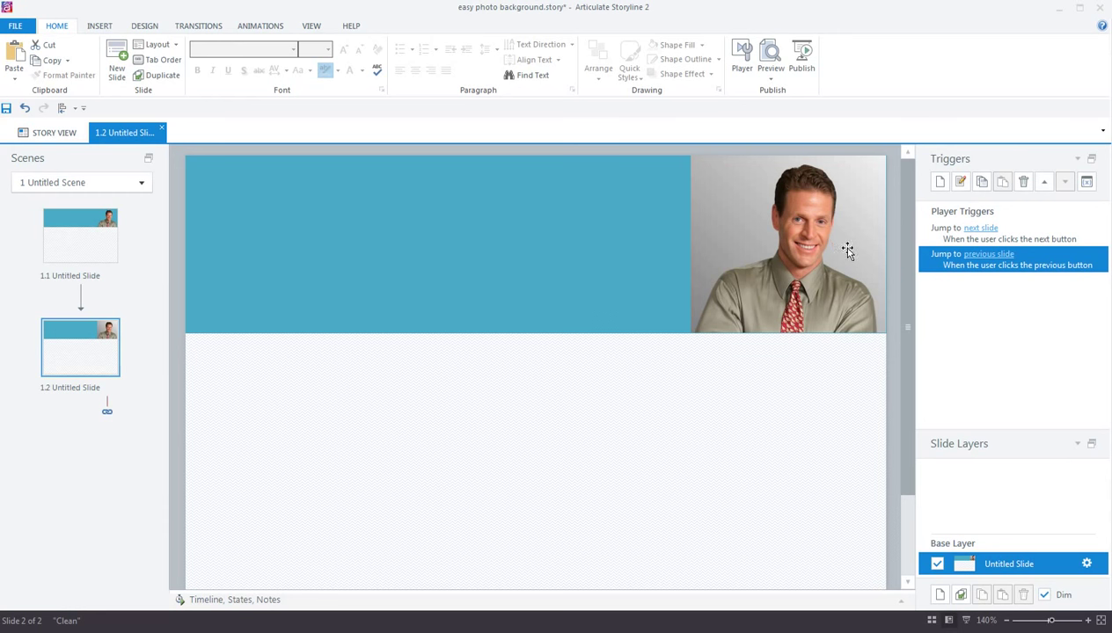
mouse_move(711, 220)
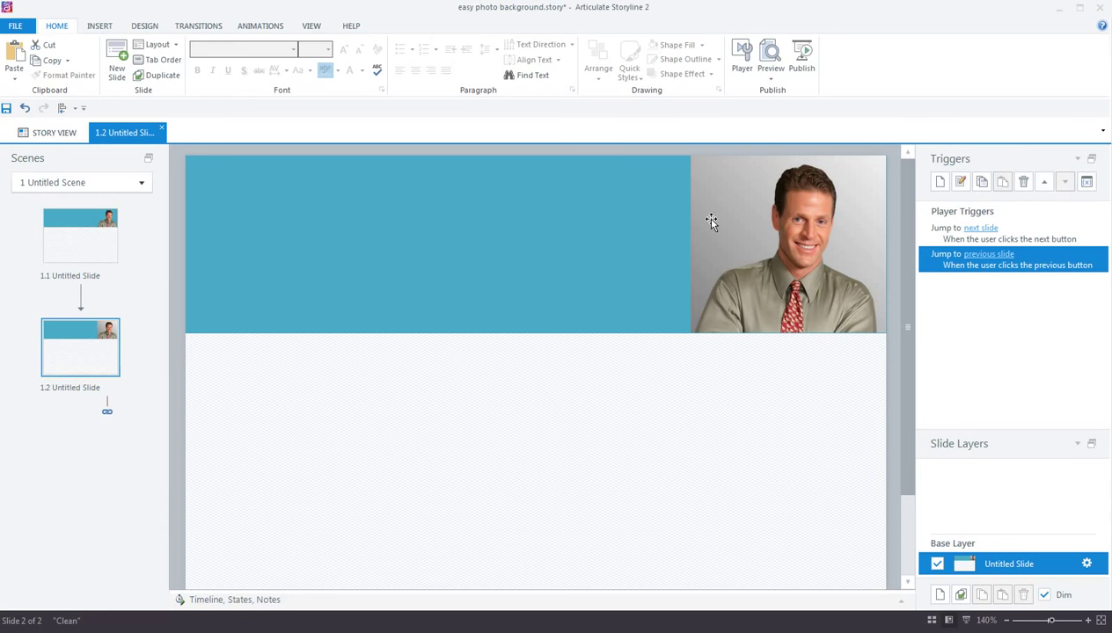
mouse_move(866, 173)
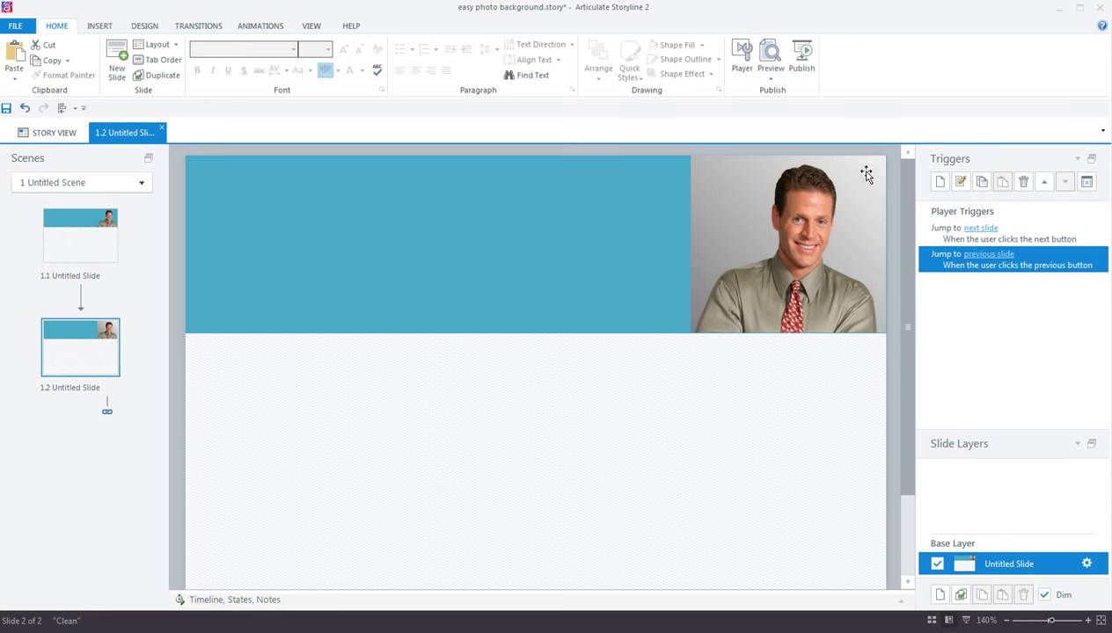
mouse_move(849, 167)
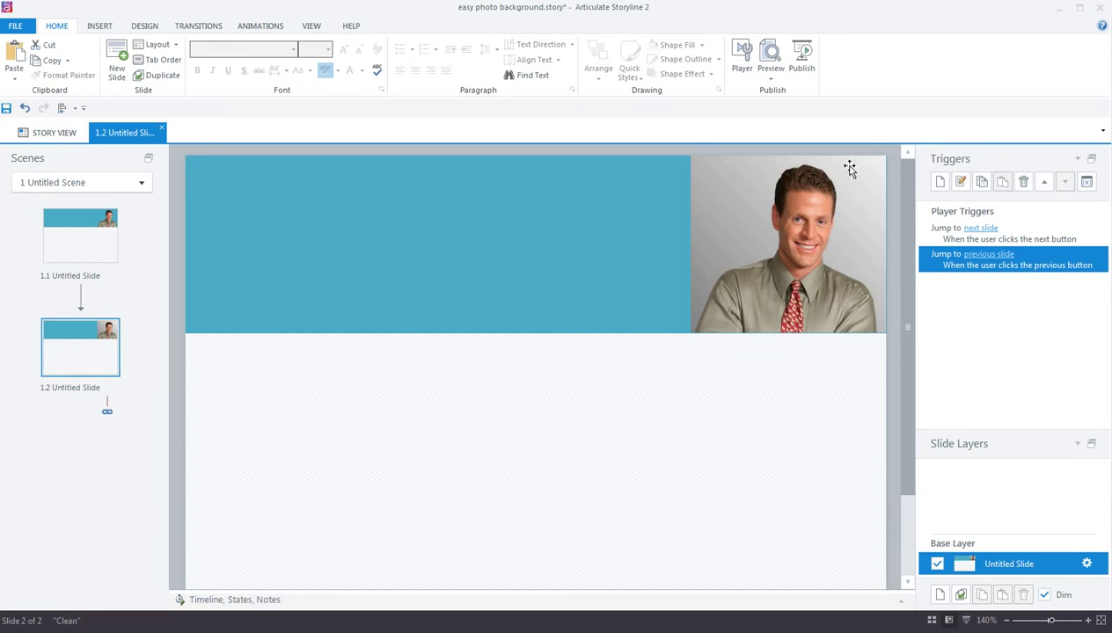
mouse_move(702, 259)
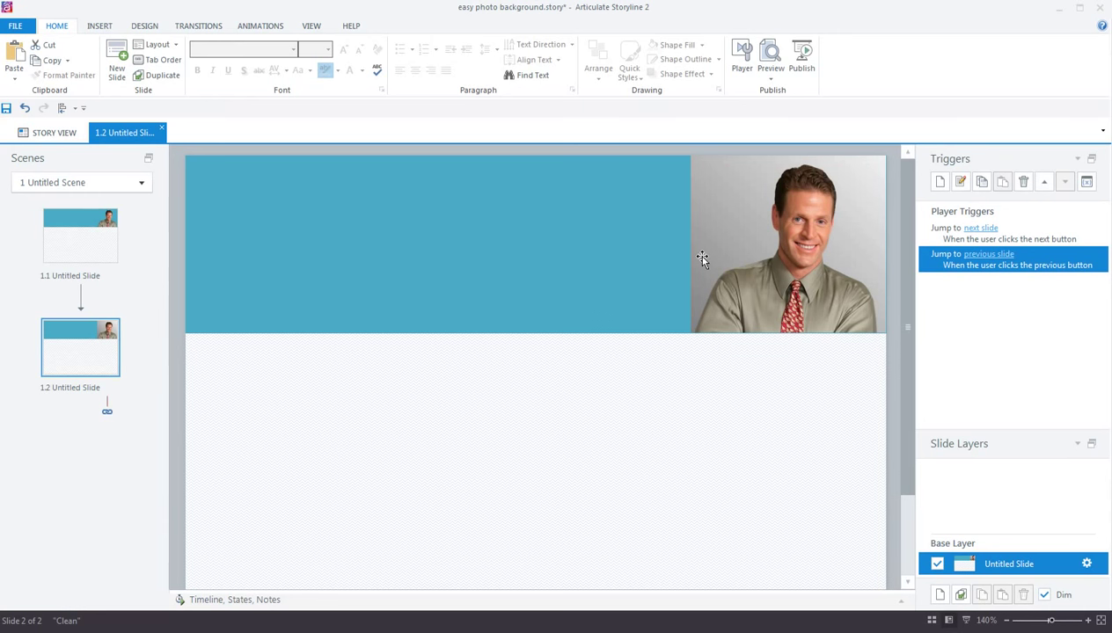
mouse_move(475, 267)
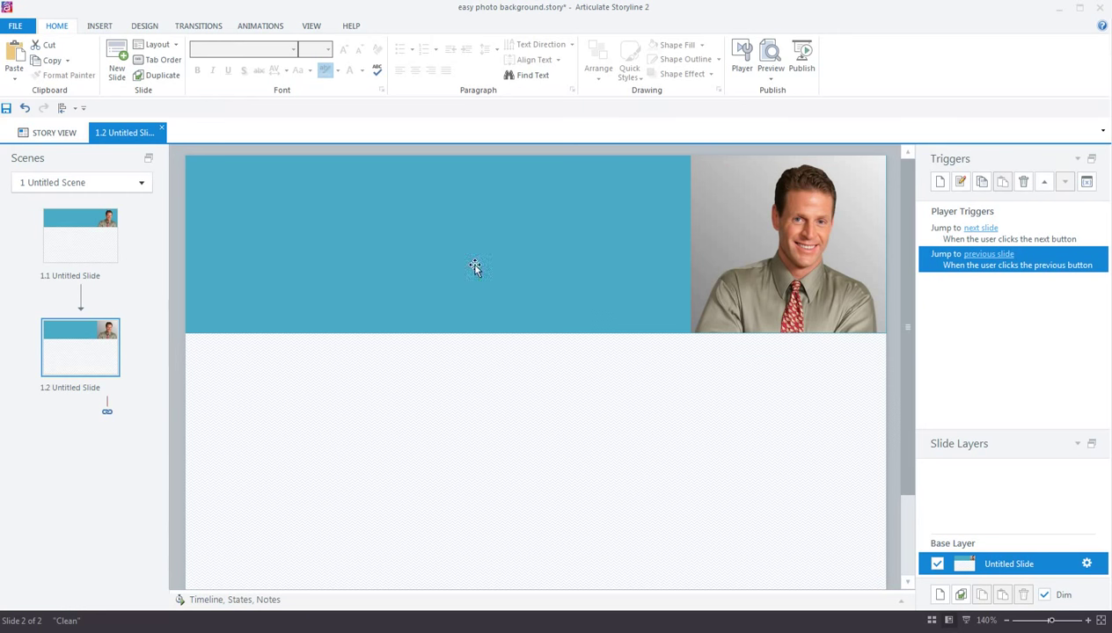
mouse_move(61, 251)
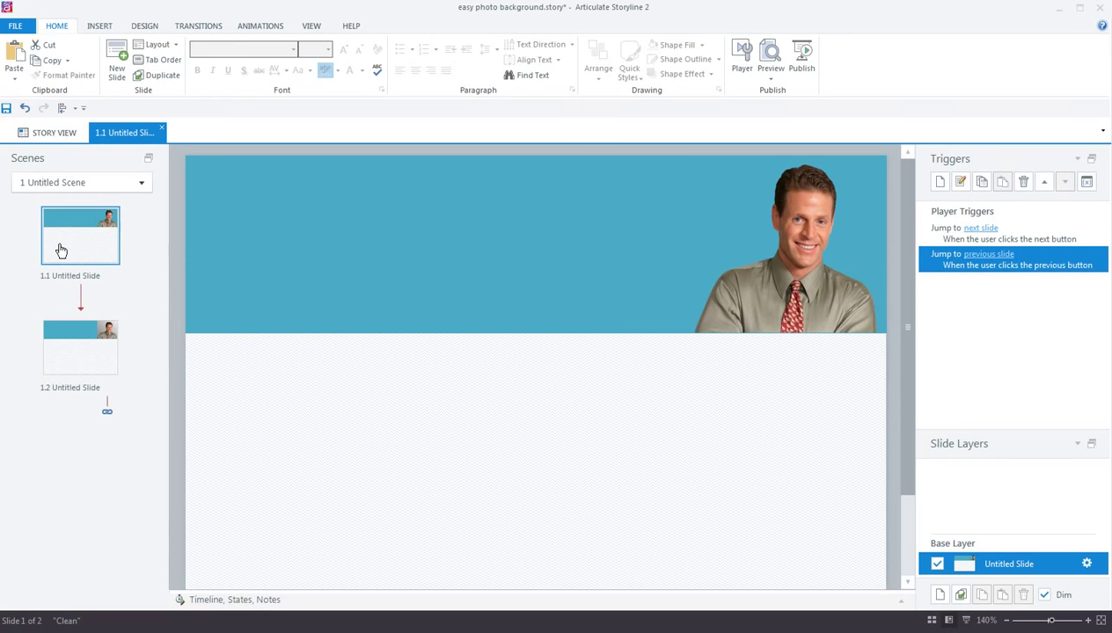
mouse_move(737, 319)
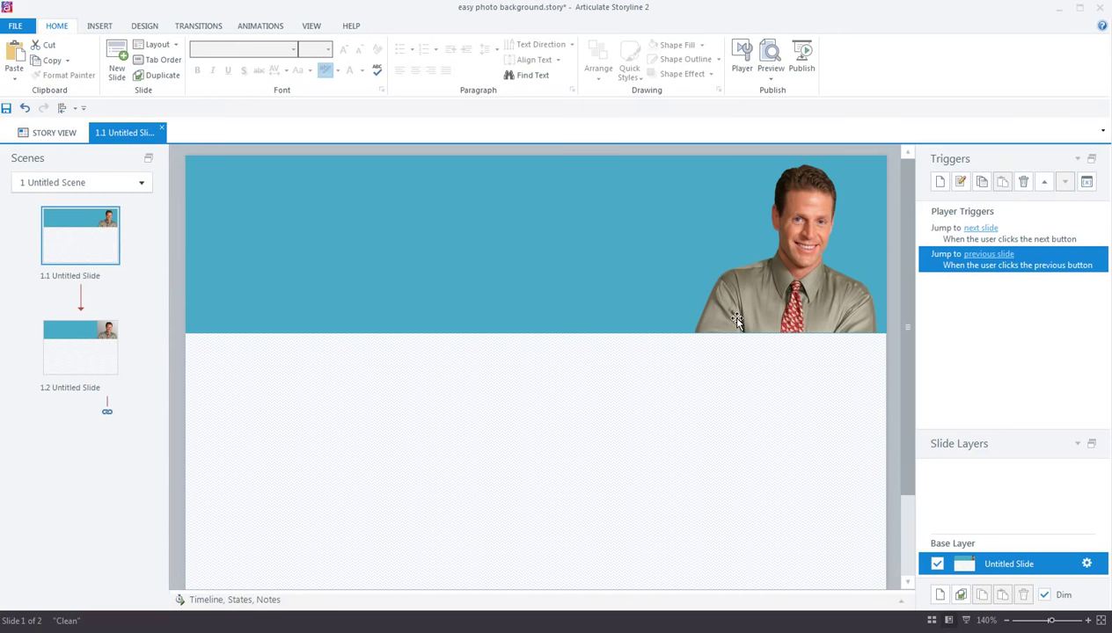
Open Format Picture for the slide 1.1 character photo and show its Fill settings
right_click(737, 318)
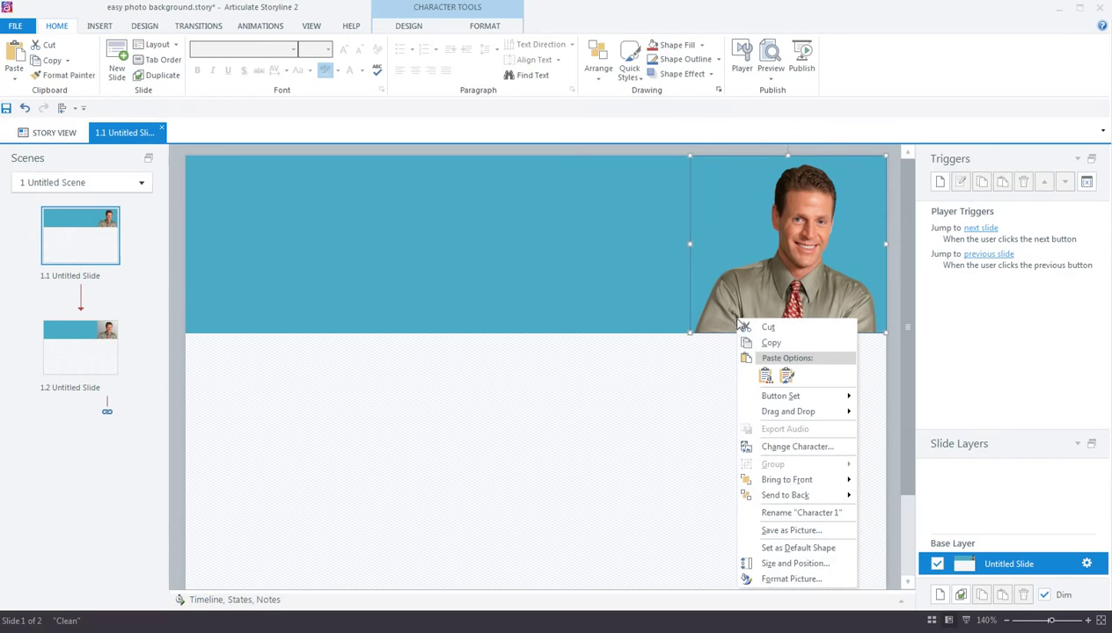
mouse_move(790, 578)
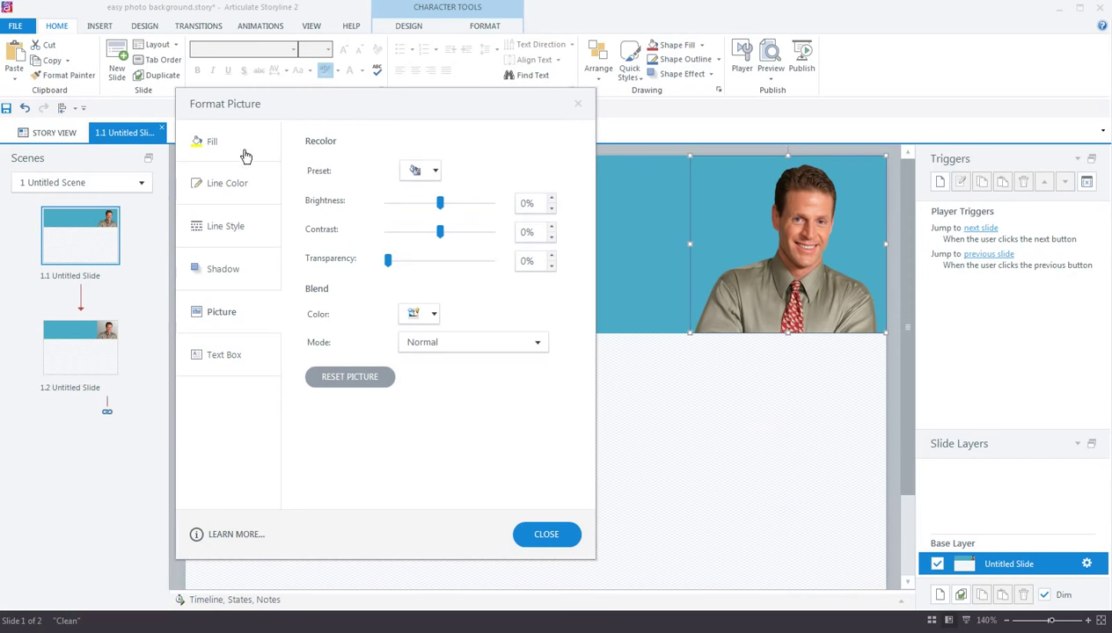
left_click(212, 140)
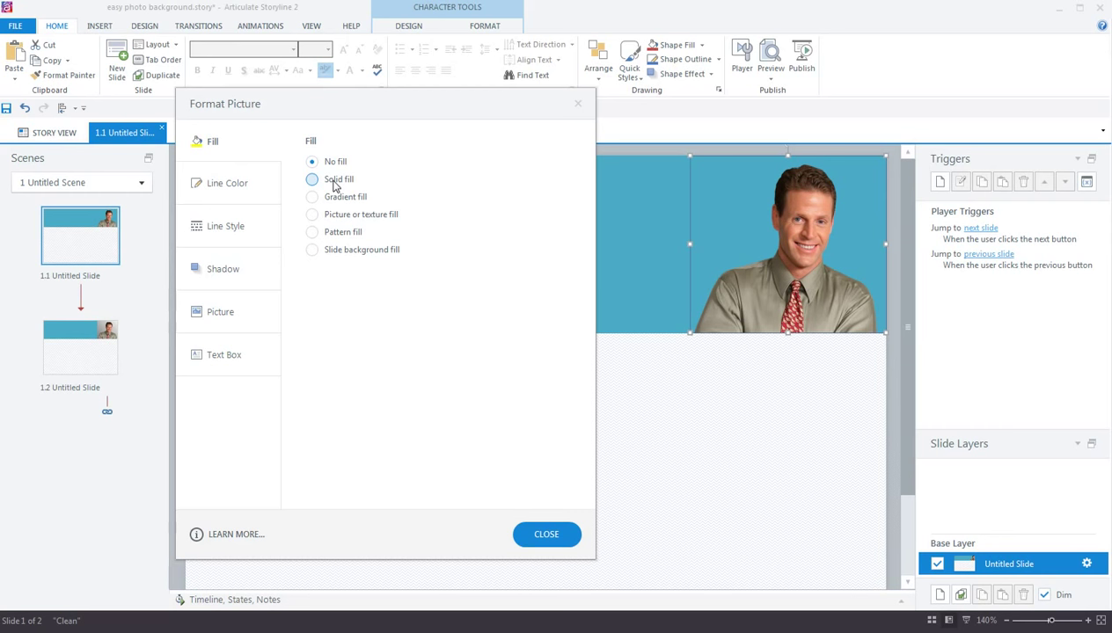
Change the character photo's fill from solid to a gradient fill
left_click(312, 179)
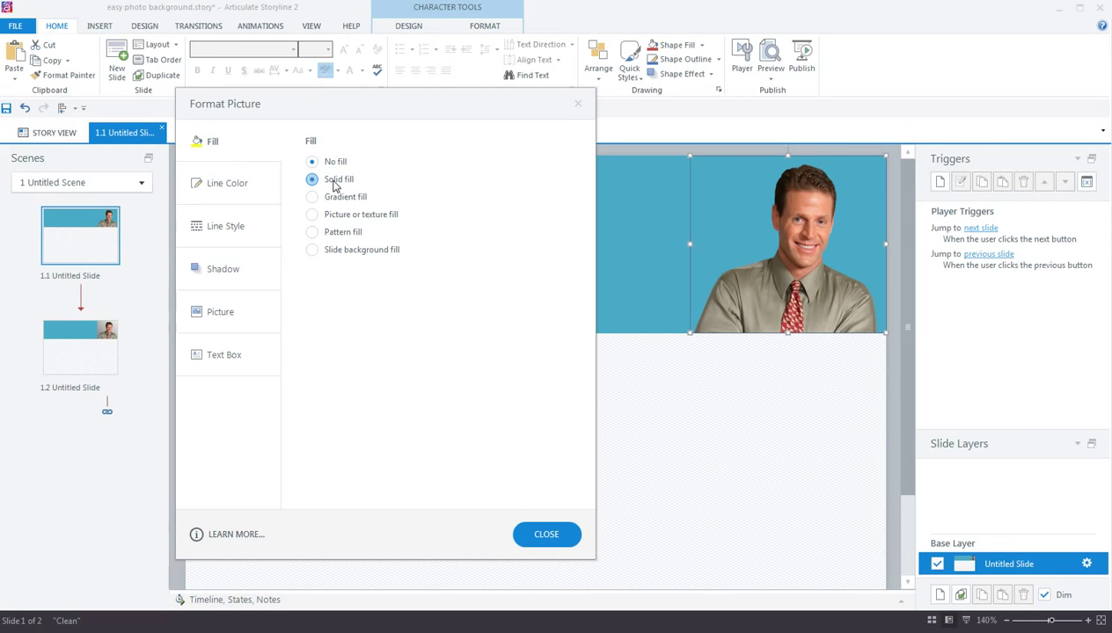
left_click(311, 178)
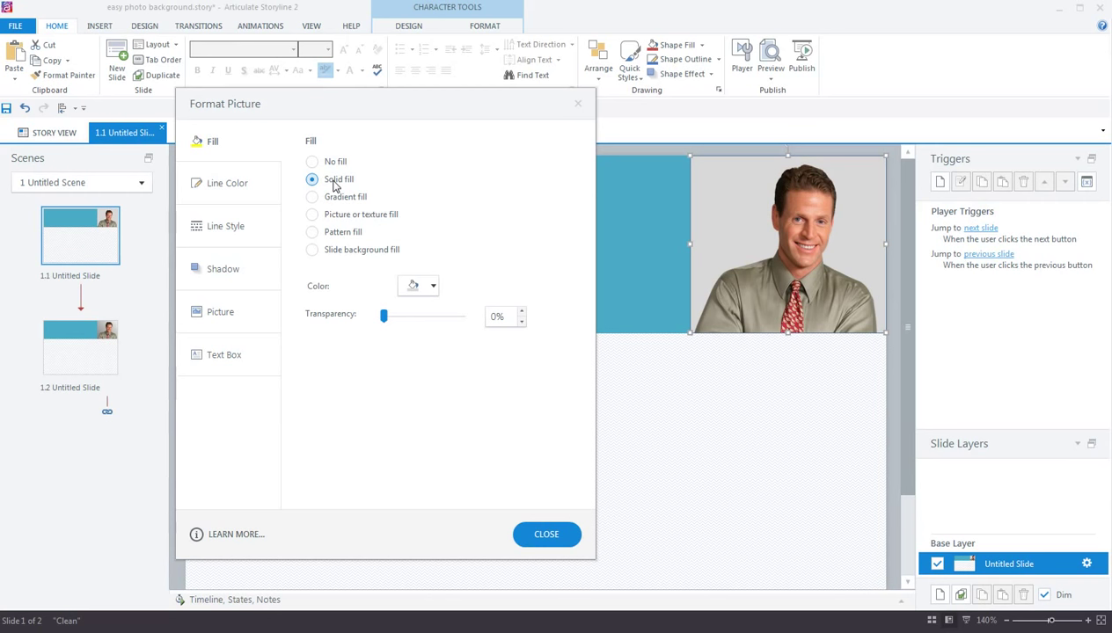
left_click(313, 178)
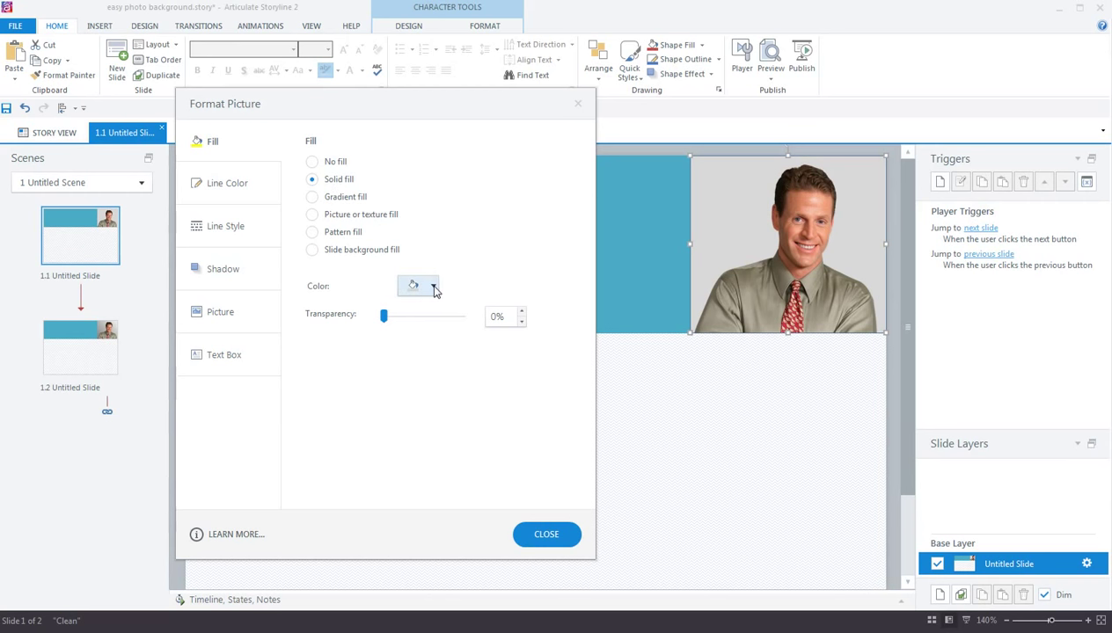
left_click(412, 285)
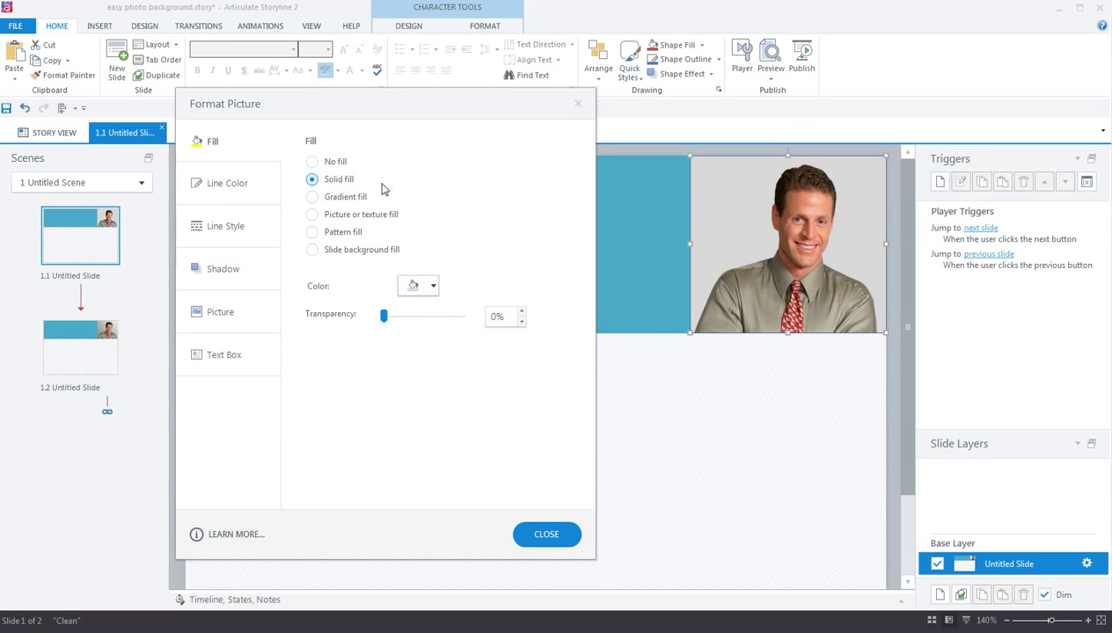
left_click(312, 196)
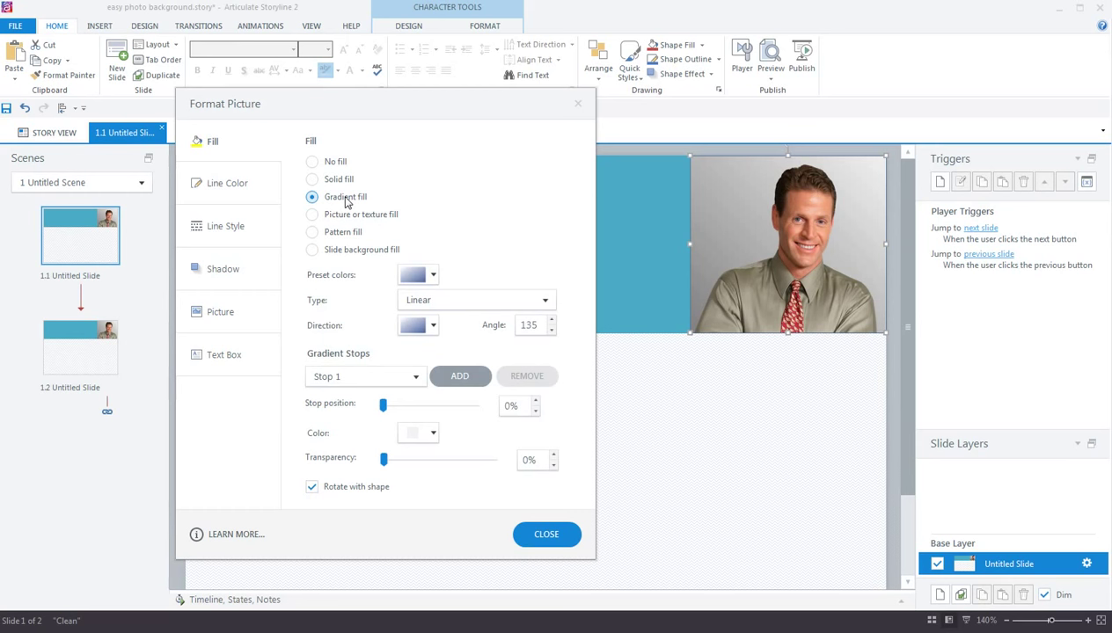
left_click(415, 376)
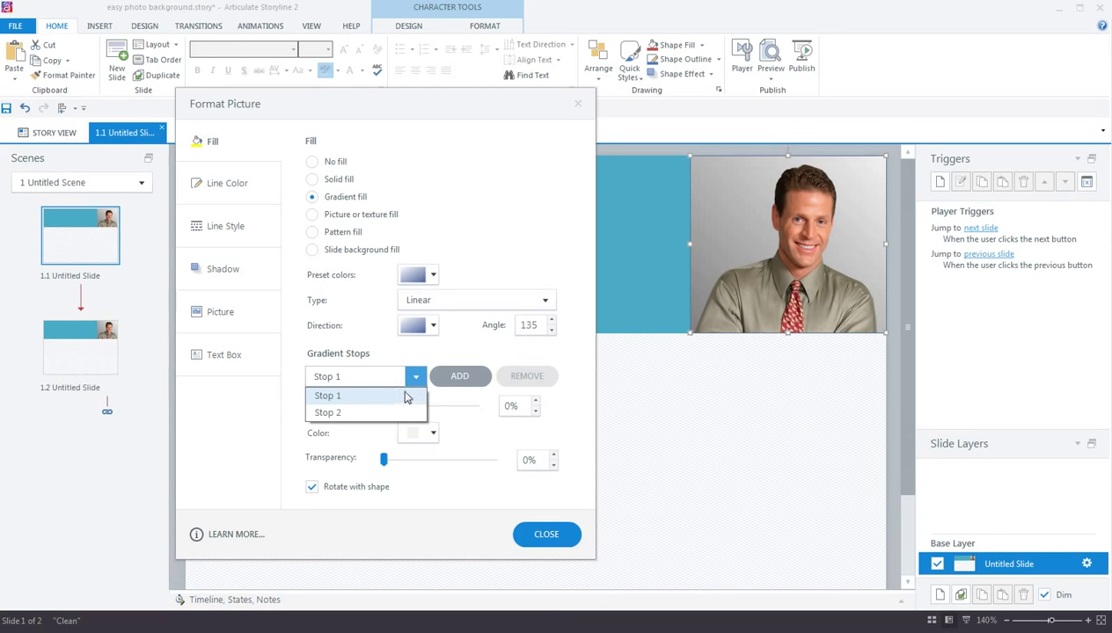
mouse_move(525, 382)
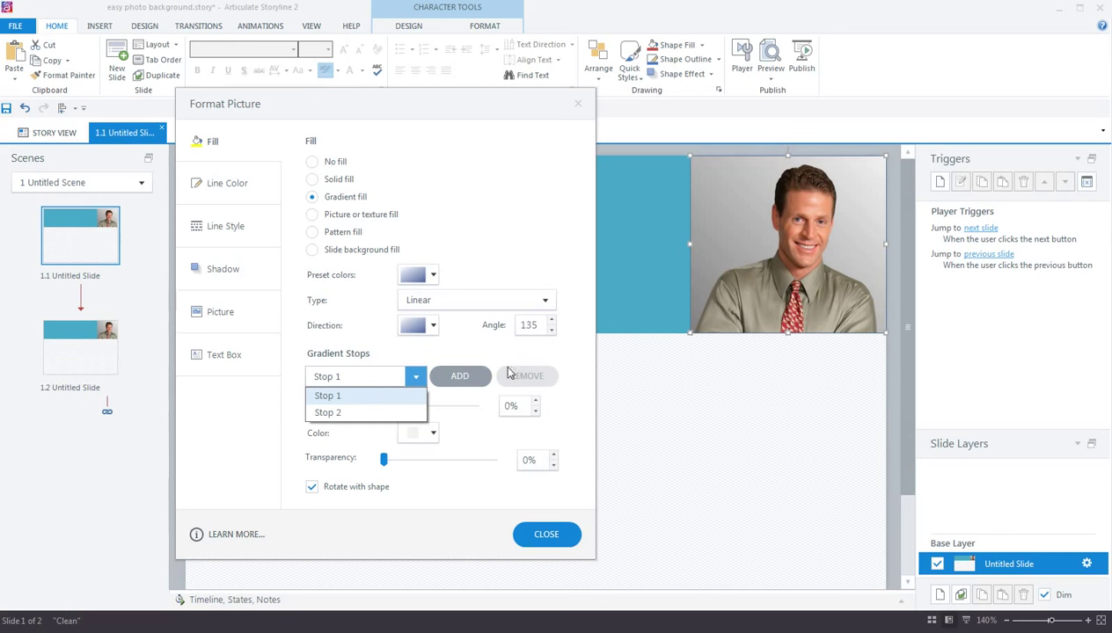
Set gradient Stop 1 to near-white and Stop 2 to a grey theme colour
left_click(327, 395)
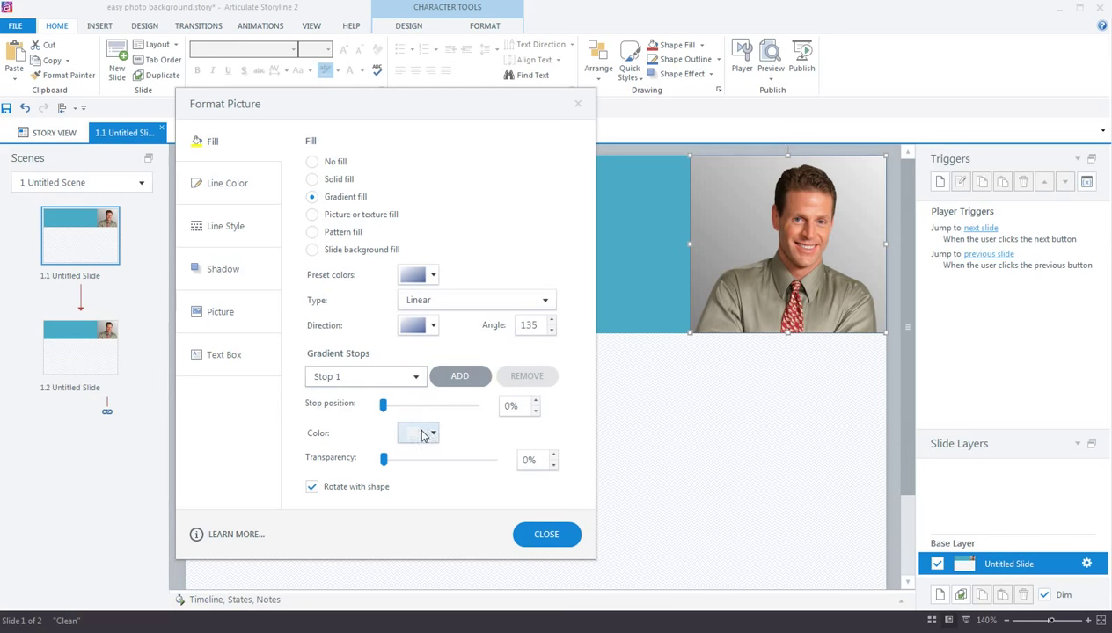
left_click(432, 432)
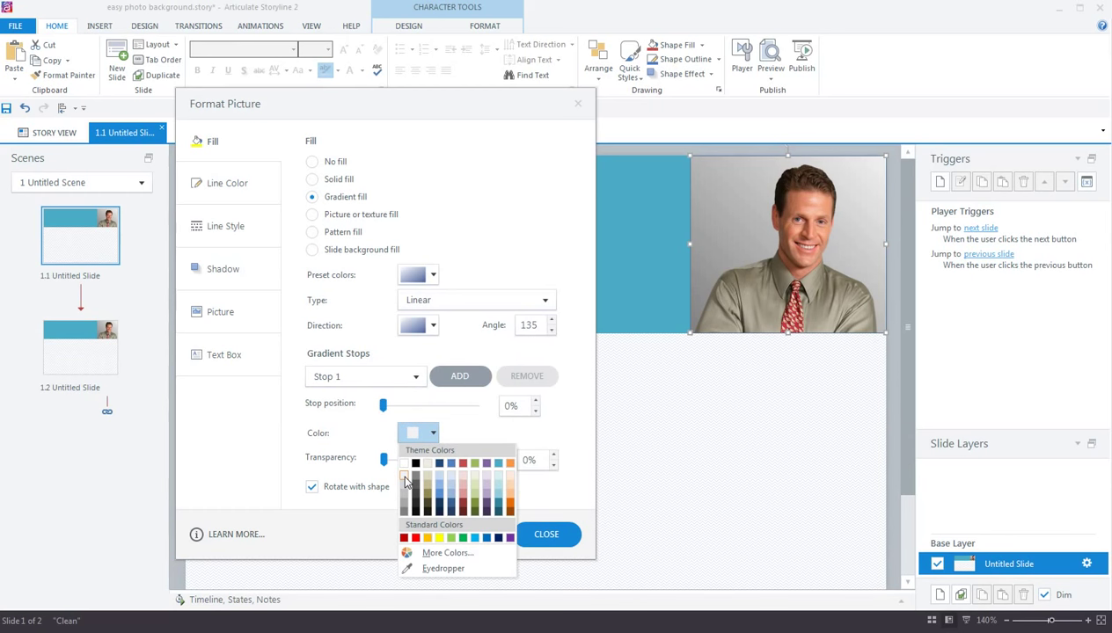
left_click(404, 481)
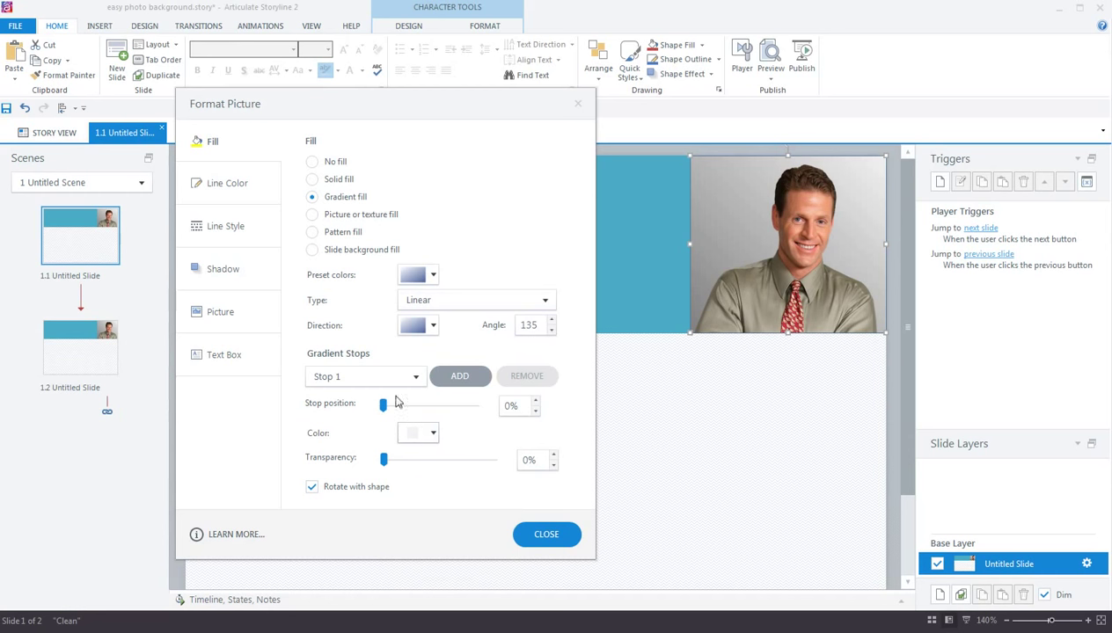
left_click(415, 377)
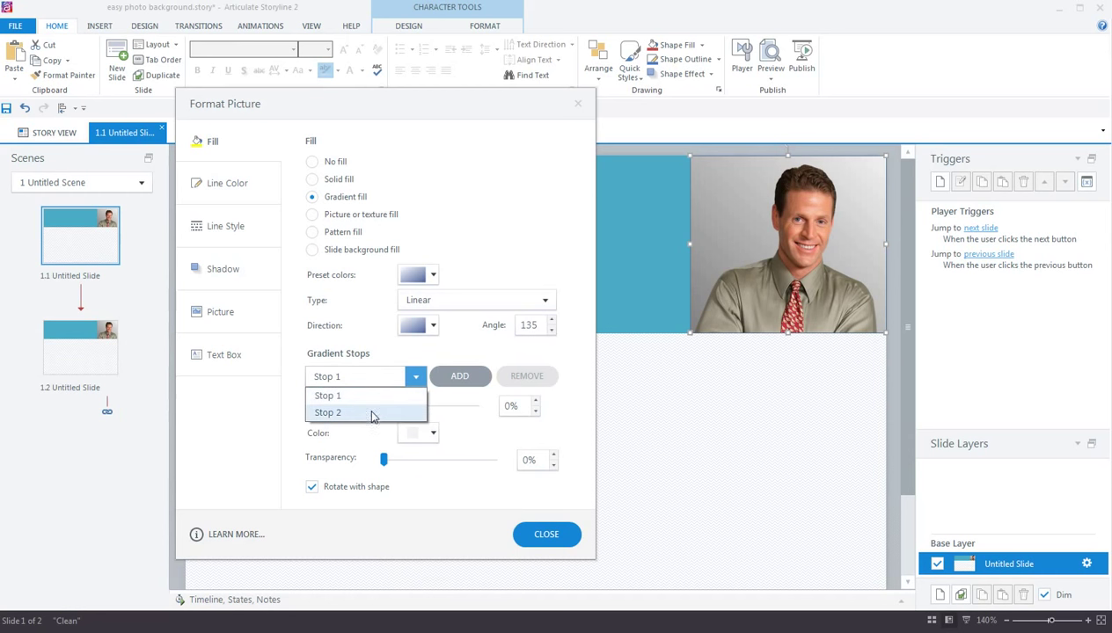
left_click(432, 432)
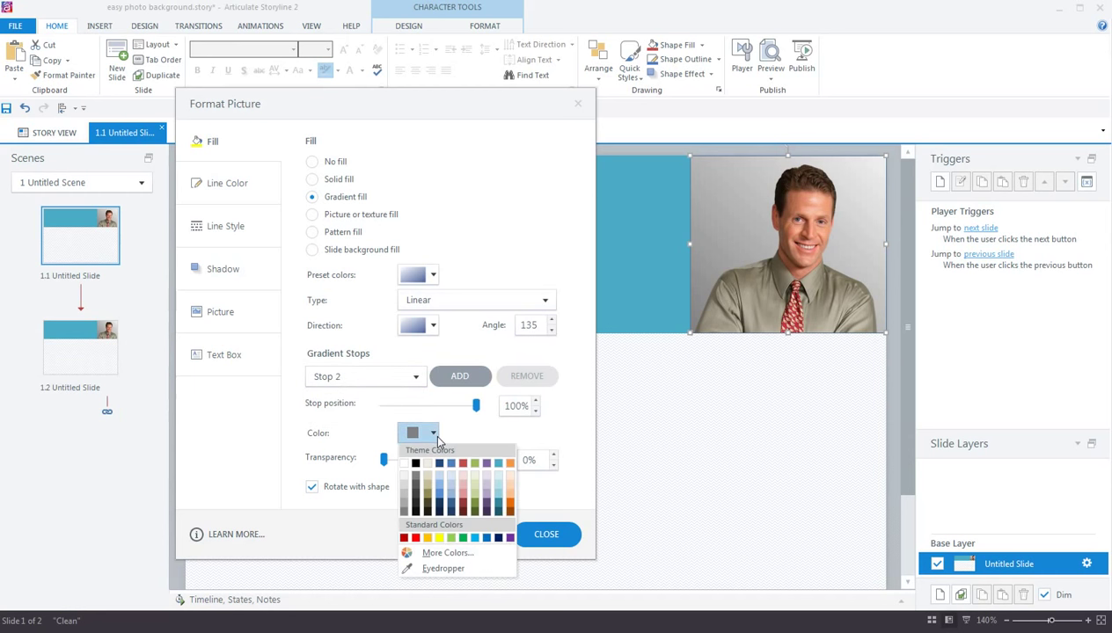
mouse_move(405, 504)
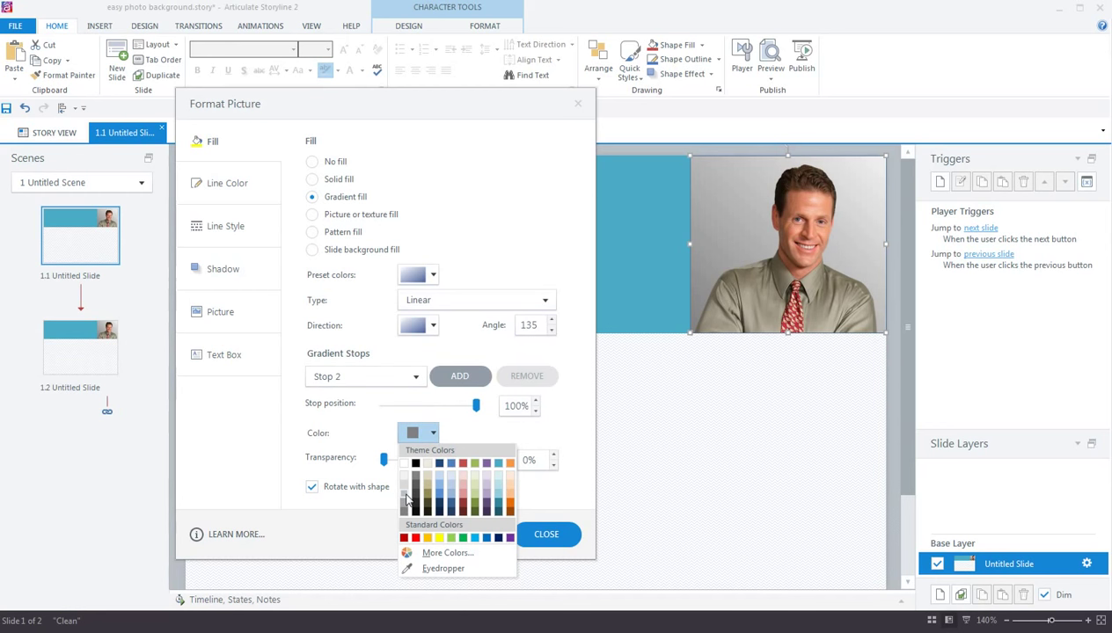
left_click(422, 469)
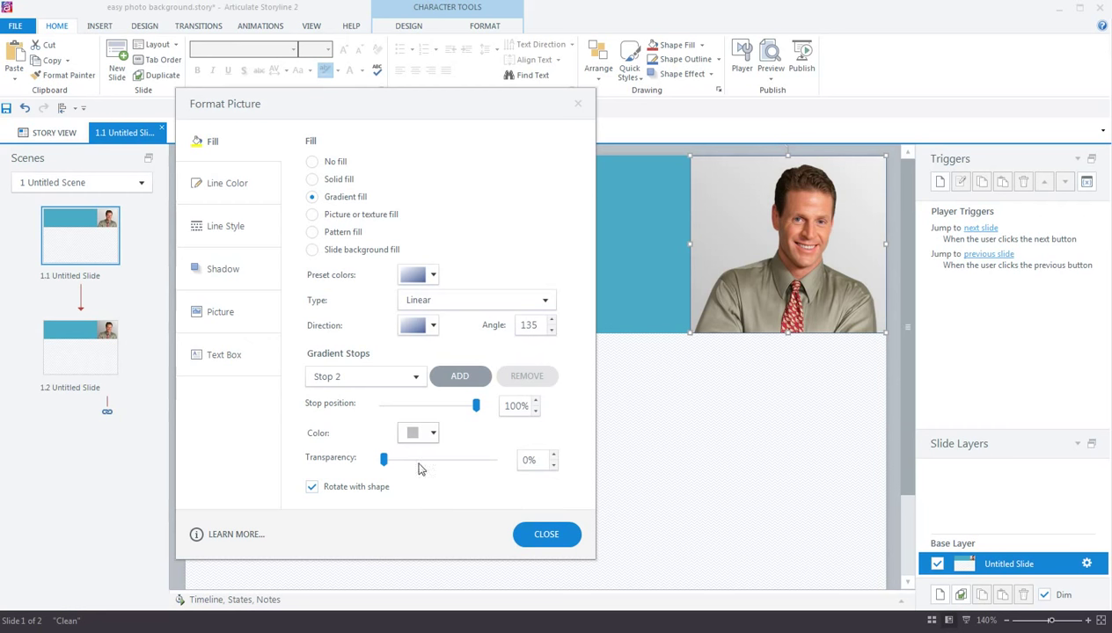
left_click(431, 432)
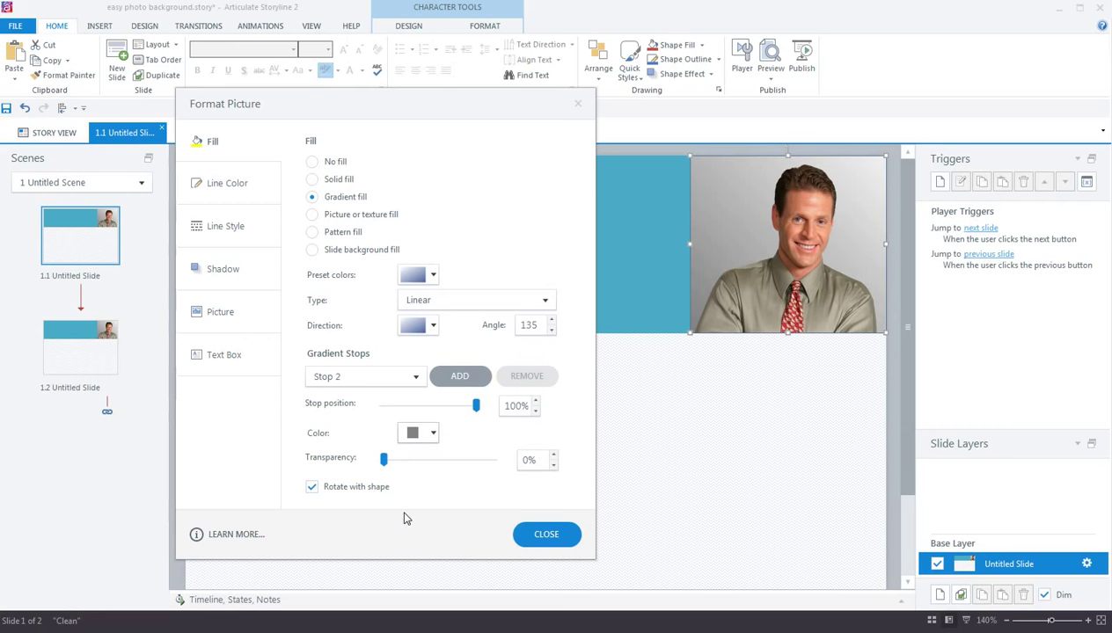
mouse_move(427, 333)
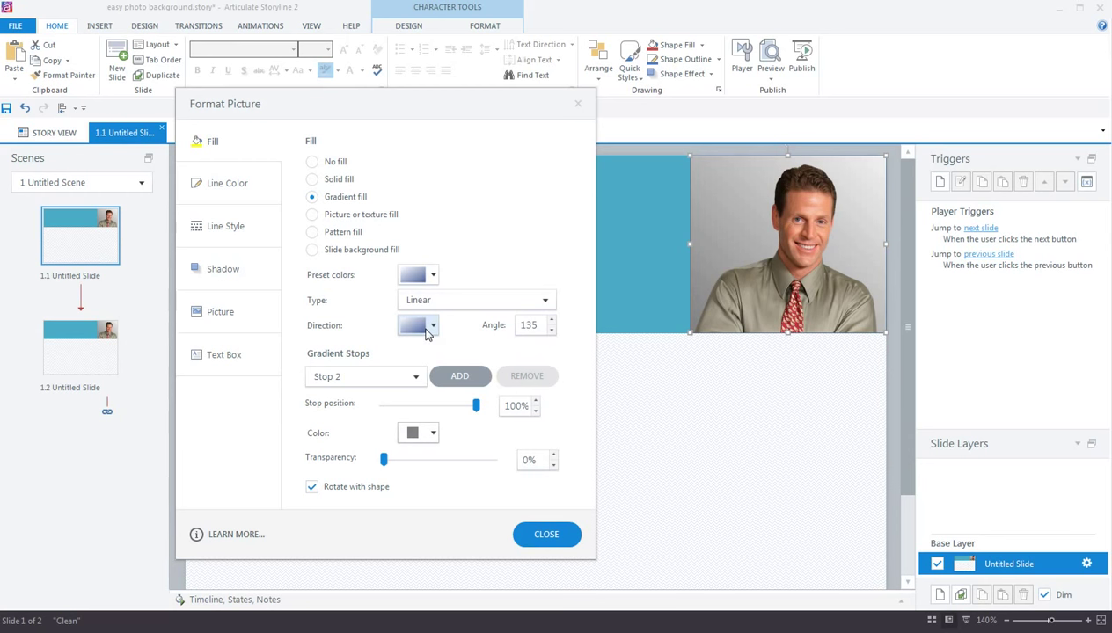
Review the gradient Direction presets, then dismiss the Format Picture dialog
left_click(432, 325)
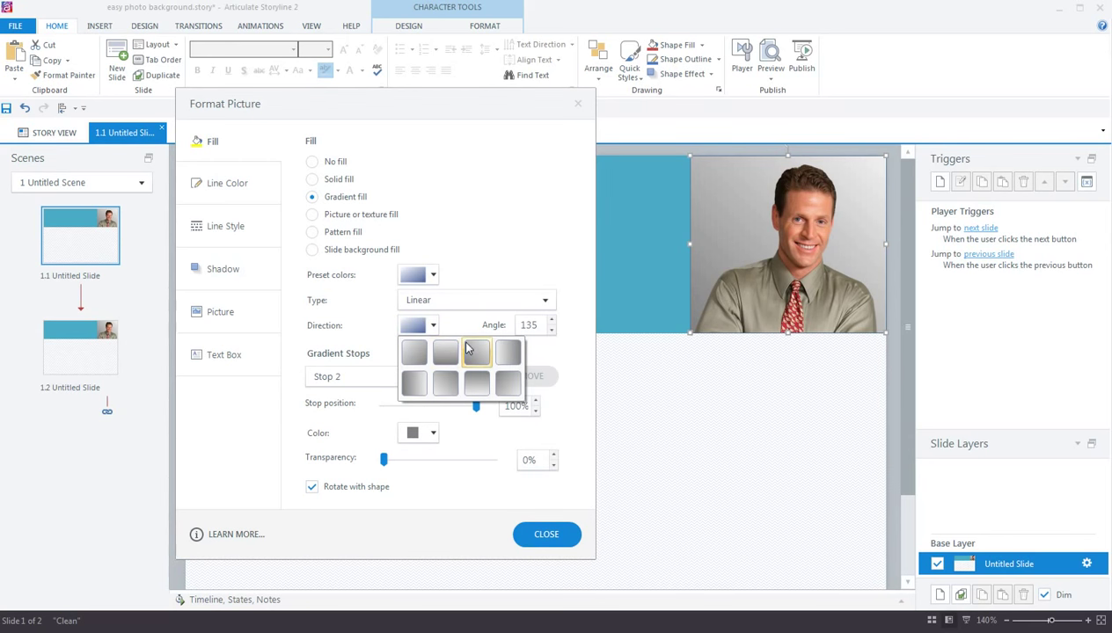
mouse_move(476, 353)
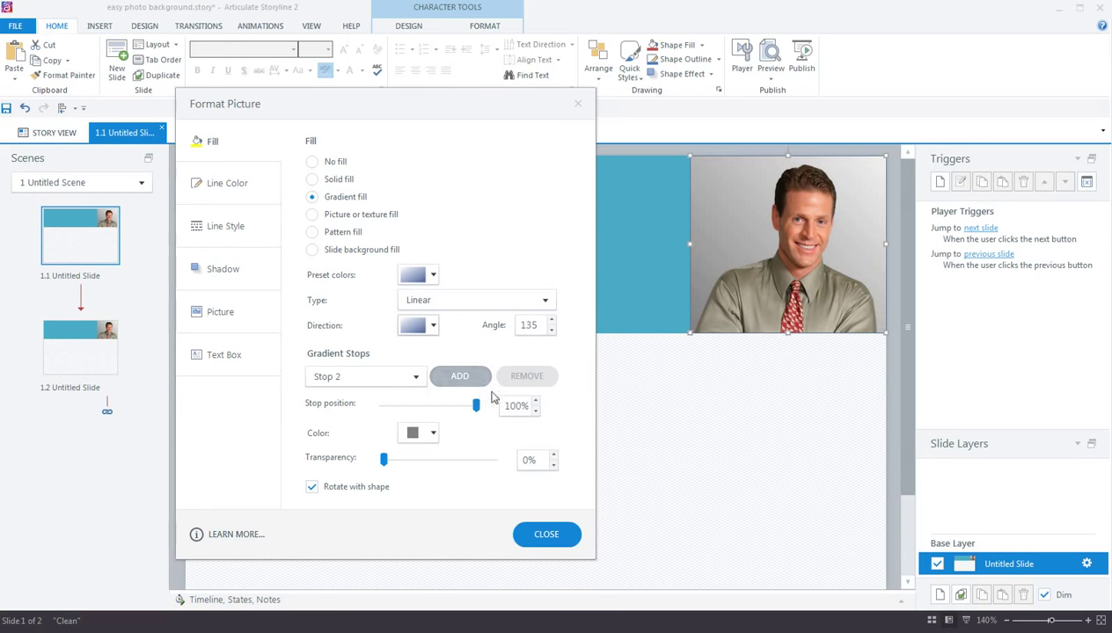
left_click(545, 534)
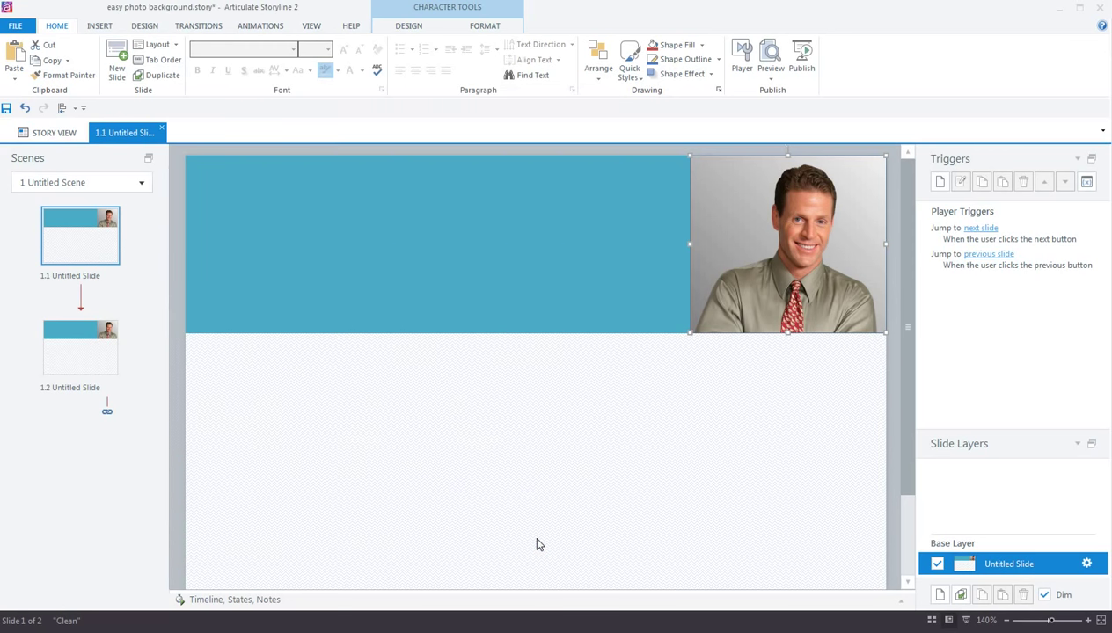